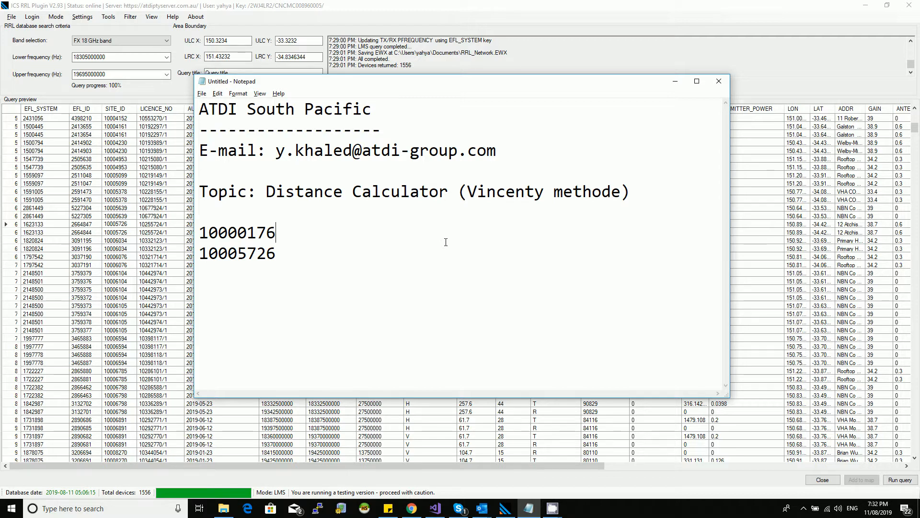
pyautogui.moveTo(300, 175)
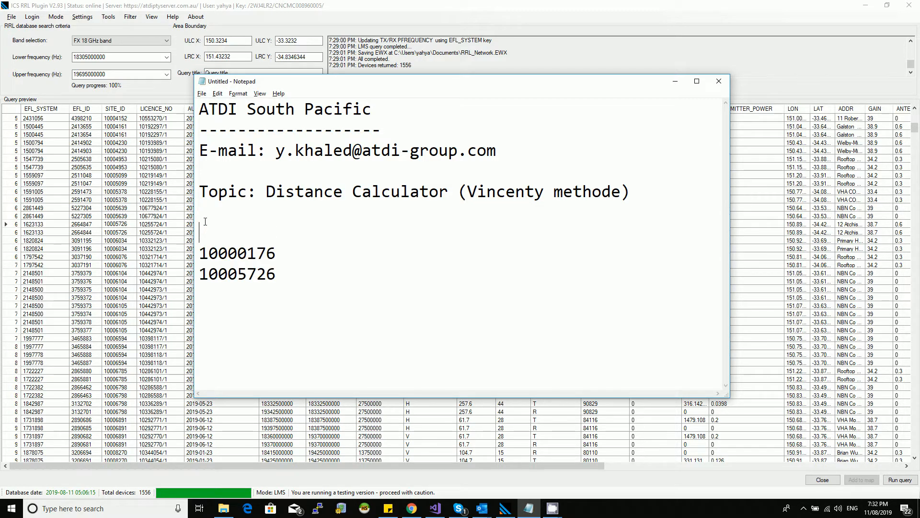
# Label the note 'ACMA site ID:' with the two IDs numbered 1) and 2), then minimise Notepad.
pyautogui.write('ACMA site ID:')
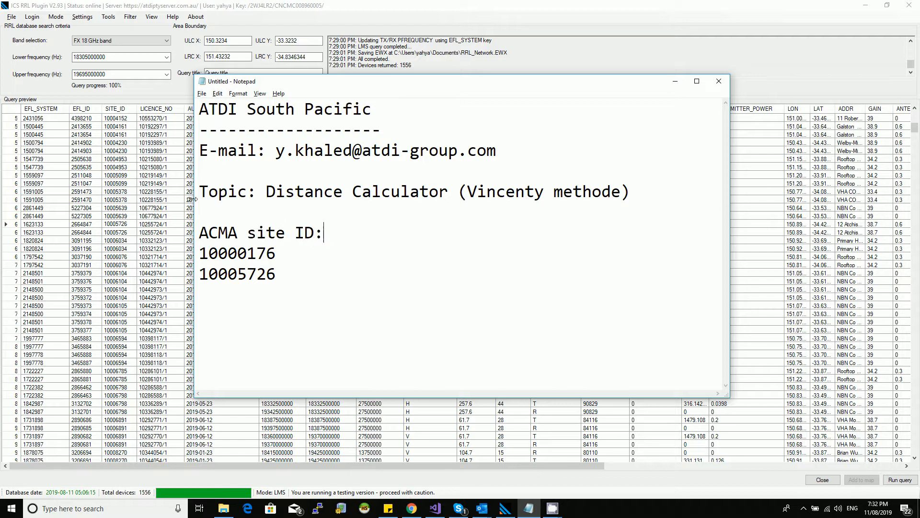
pyautogui.write('1')
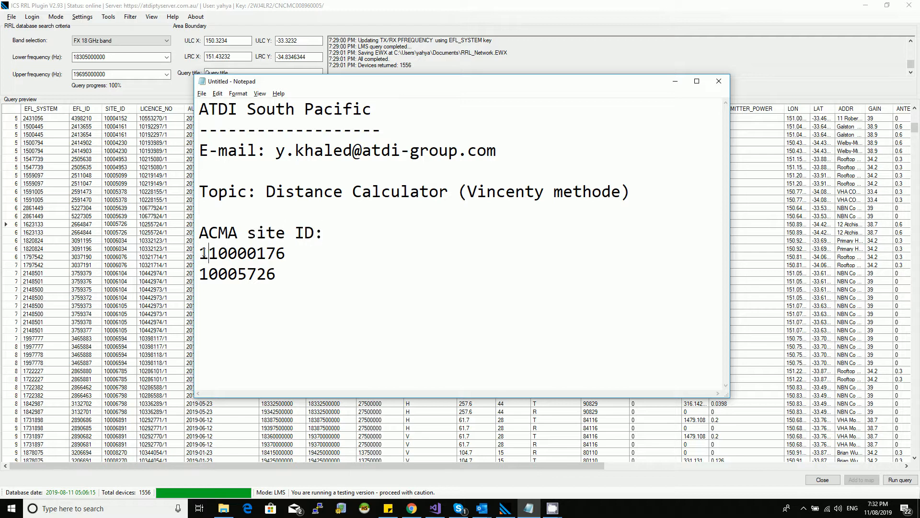
pyautogui.write(')')
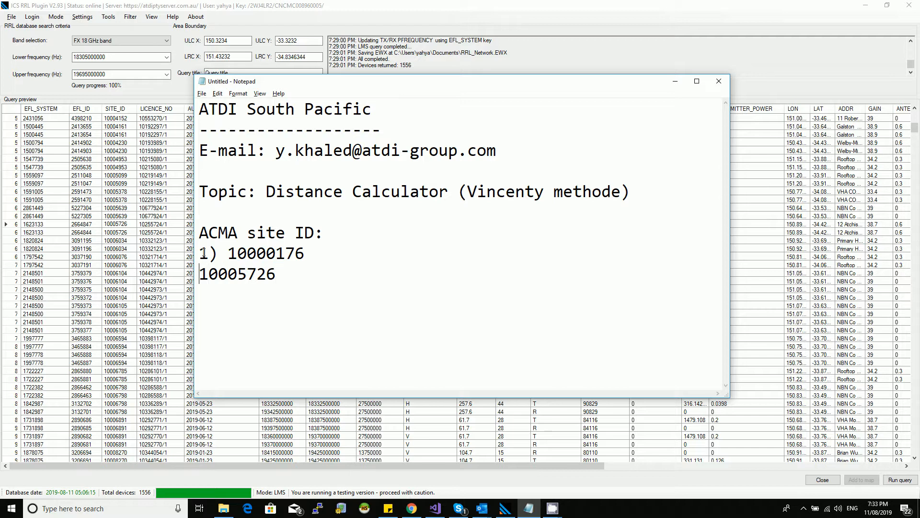
pyautogui.write('2)')
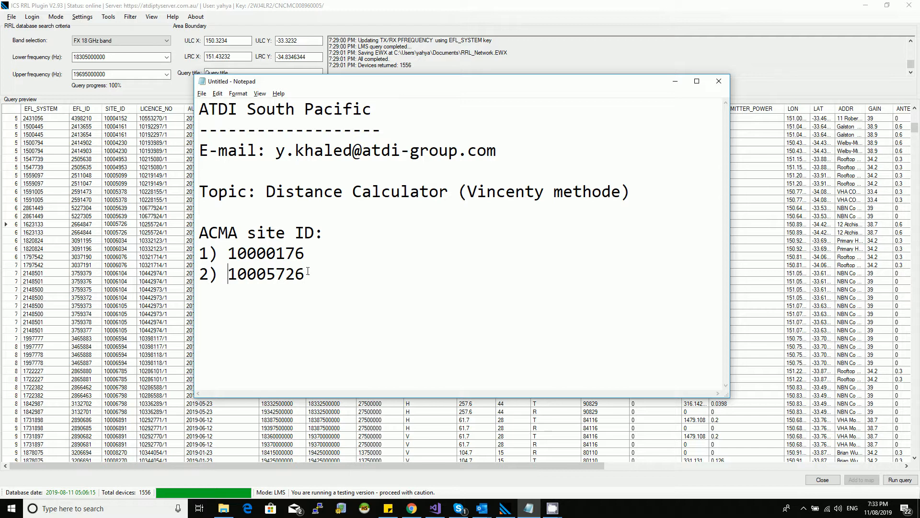
pyautogui.moveTo(201, 253); pyautogui.dragTo(304, 274)
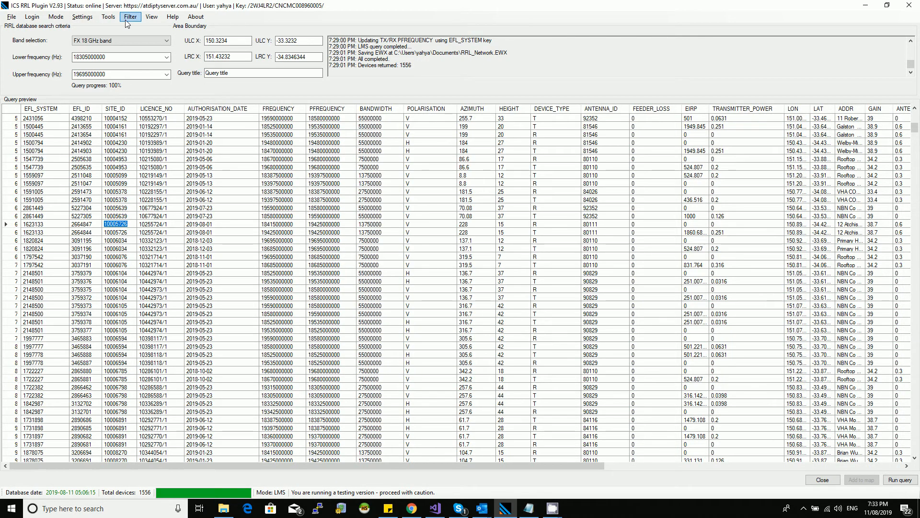
# Launch the Ellipsoidal distance calculator from the Tools menu, opening the Vincenty window.
pyautogui.click(107, 17)
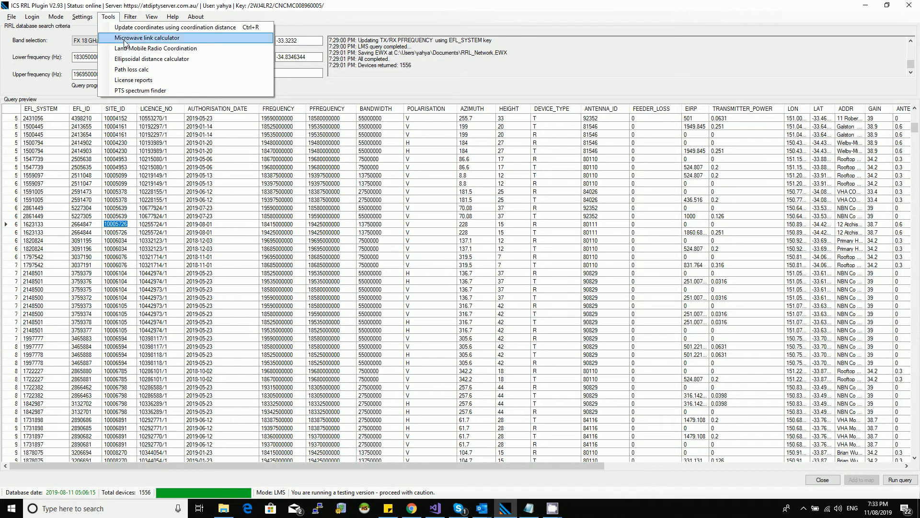
pyautogui.moveTo(152, 58)
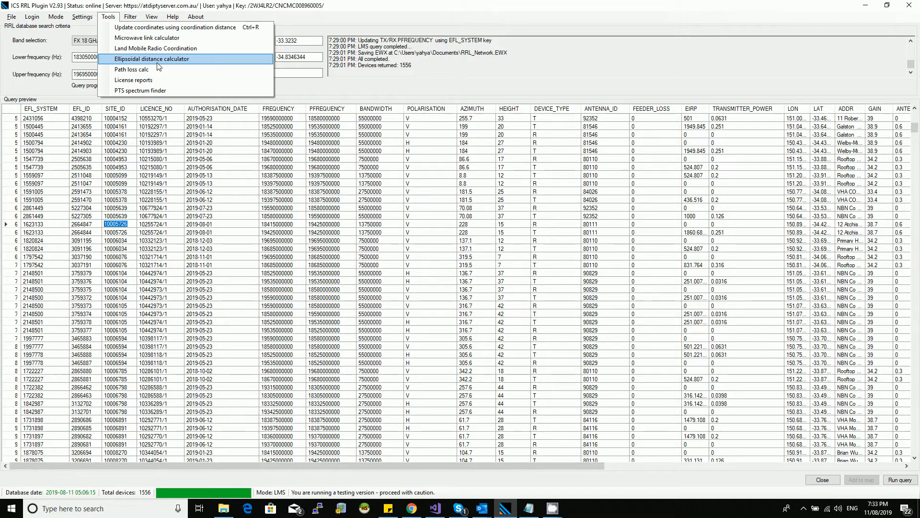
pyautogui.click(150, 58)
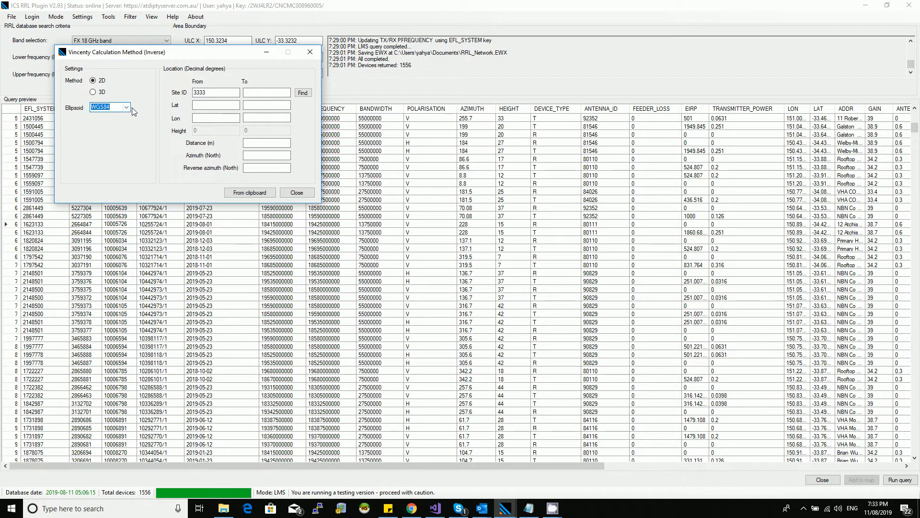
# Review the available ellipsoid models and keep WGS84 selected.
pyautogui.click(127, 107)
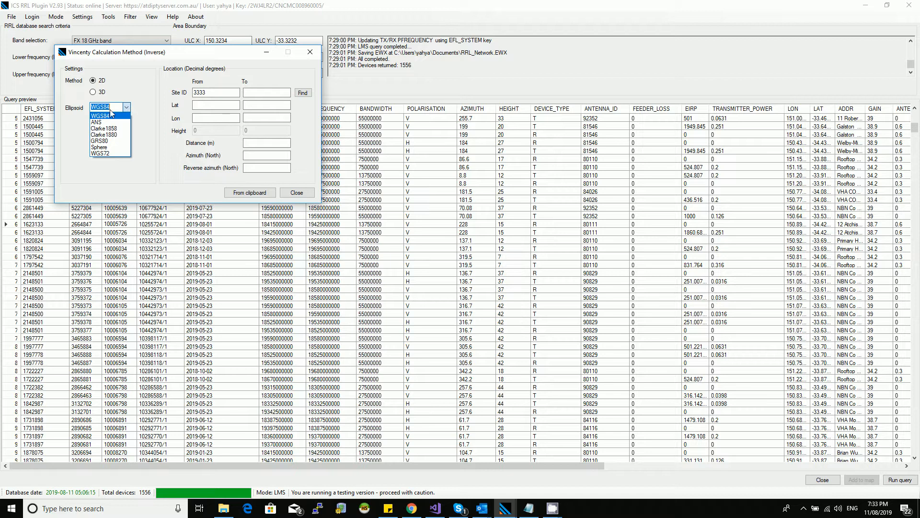
pyautogui.click(100, 115)
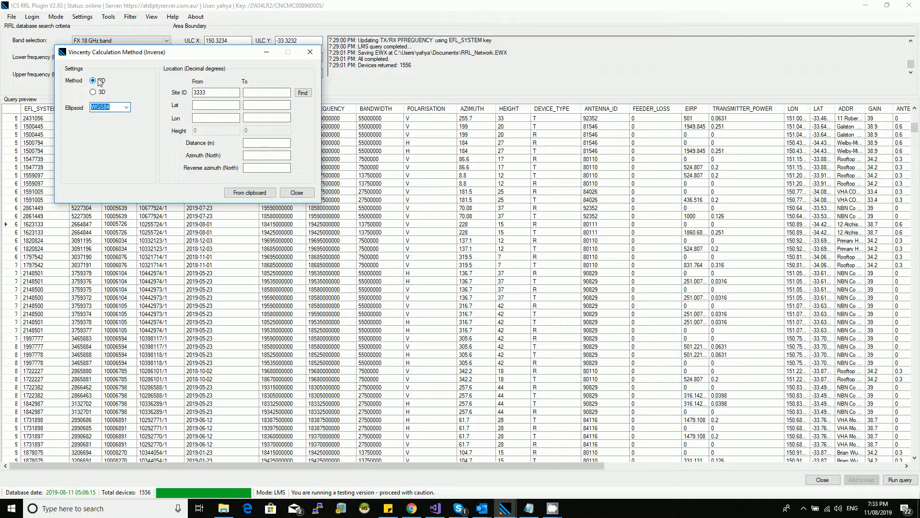
# Toggle the Method between 2D and 3D to see the height fields, ending back on 2D.
pyautogui.click(93, 92)
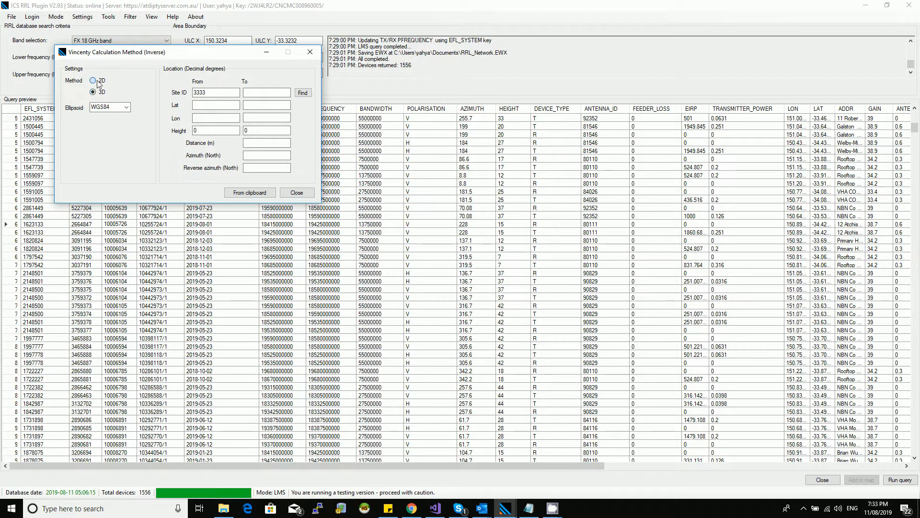
pyautogui.click(93, 80)
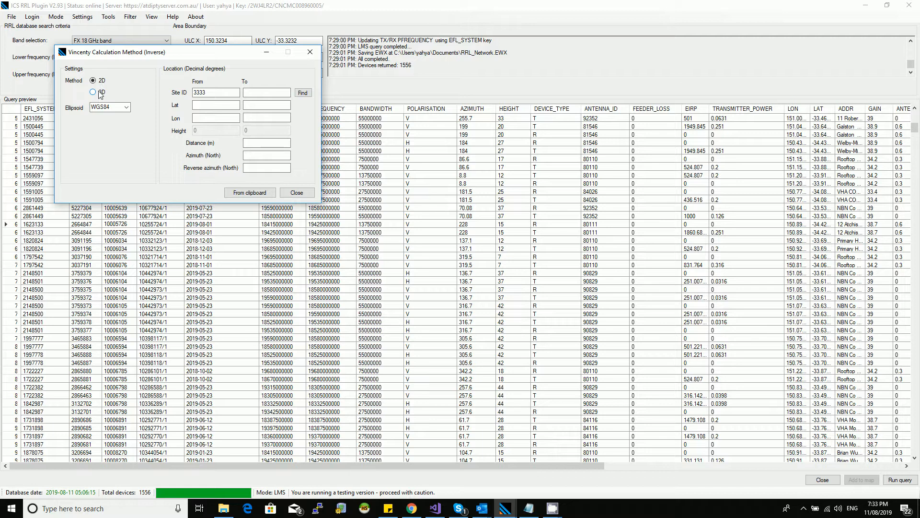
pyautogui.click(93, 92)
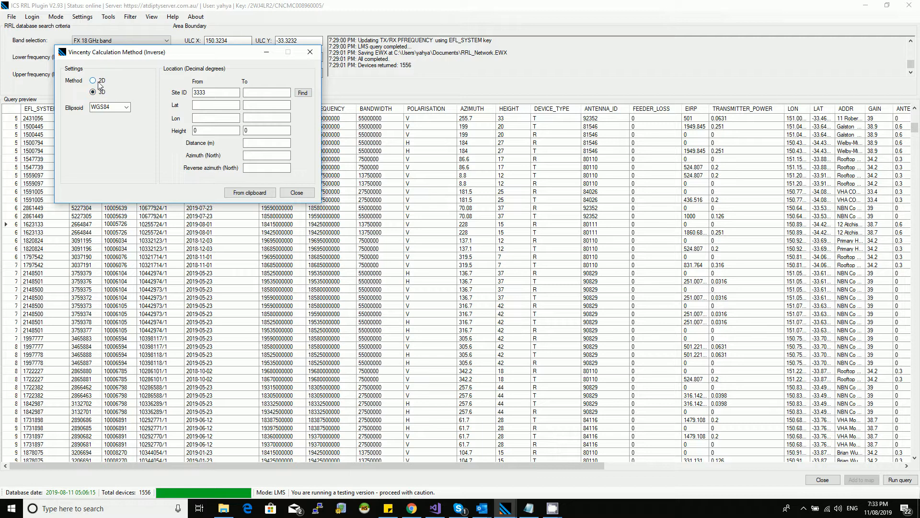
pyautogui.click(93, 81)
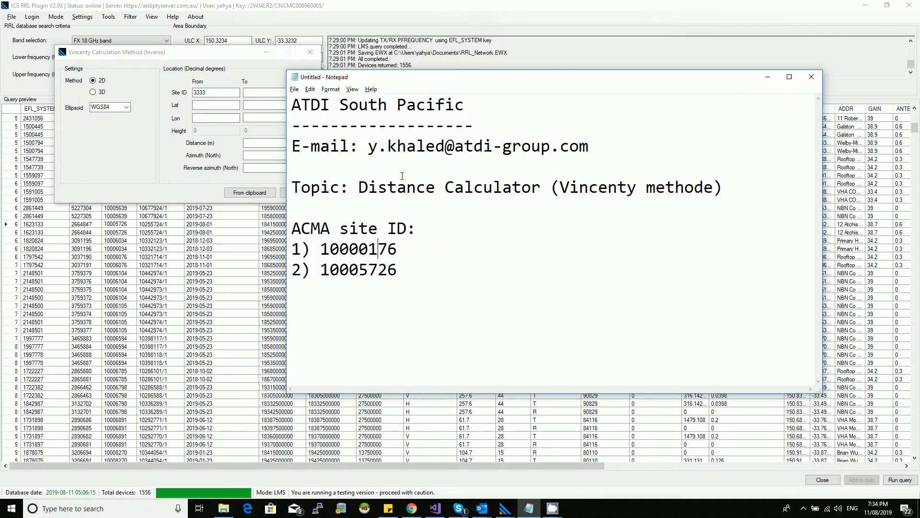
# Fill in From site 10000176 and To site 10005726 and run Find to get the 2D distance and azimuths.
pyautogui.doubleClick(357, 249)
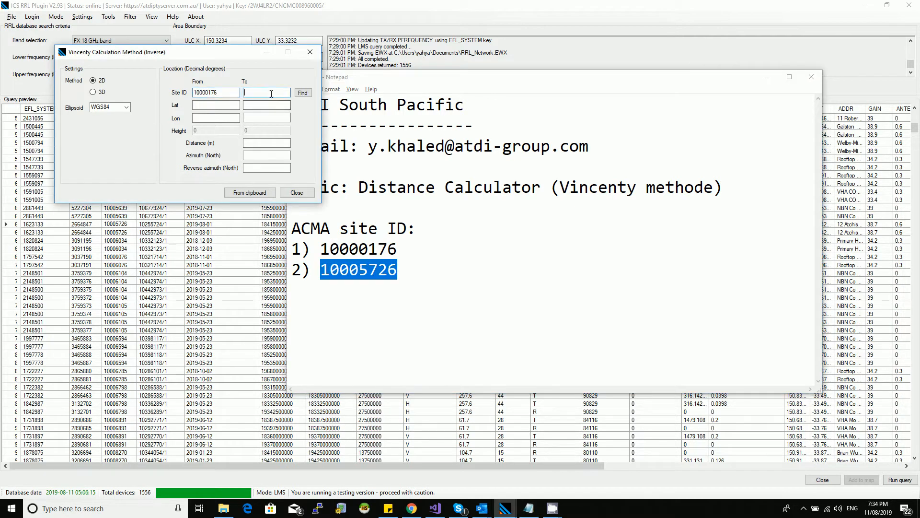
pyautogui.click(302, 93)
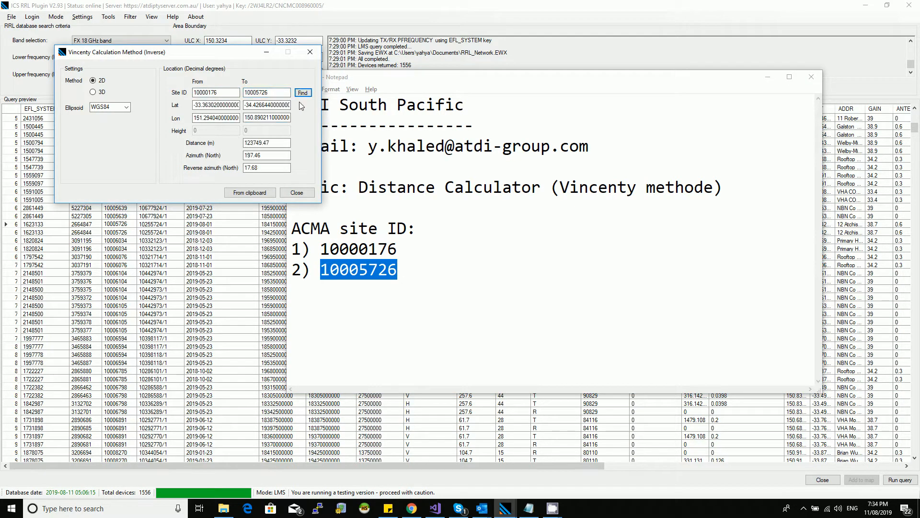
pyautogui.moveTo(319, 117)
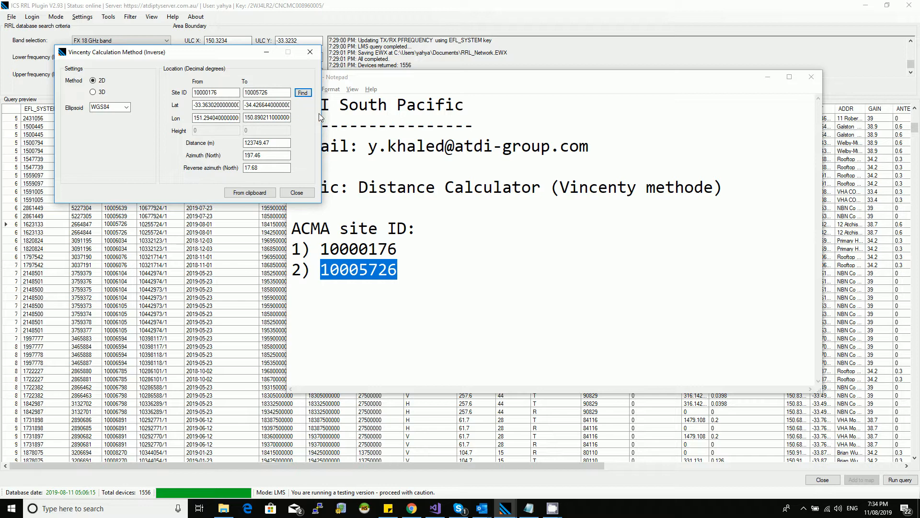
# Review the distance and reverse azimuth results, then switch the calculator to the 3D method.
pyautogui.click(215, 104)
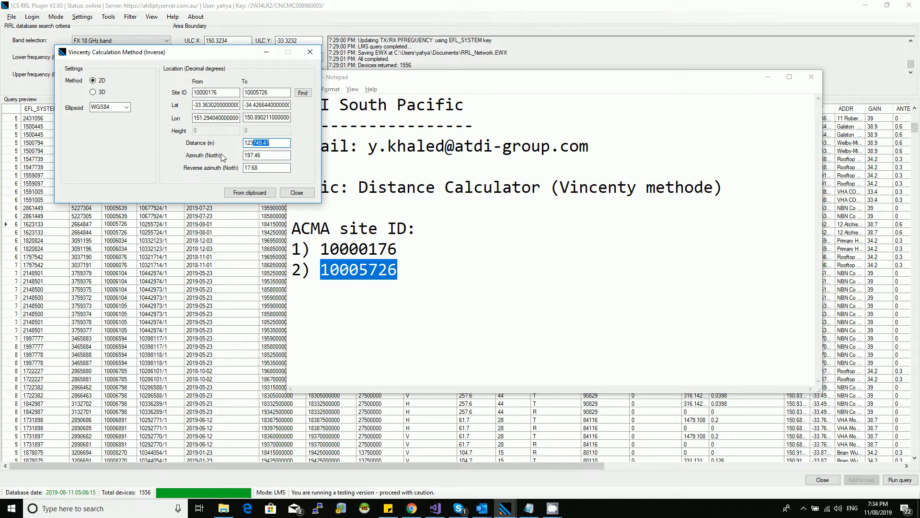
pyautogui.click(265, 156)
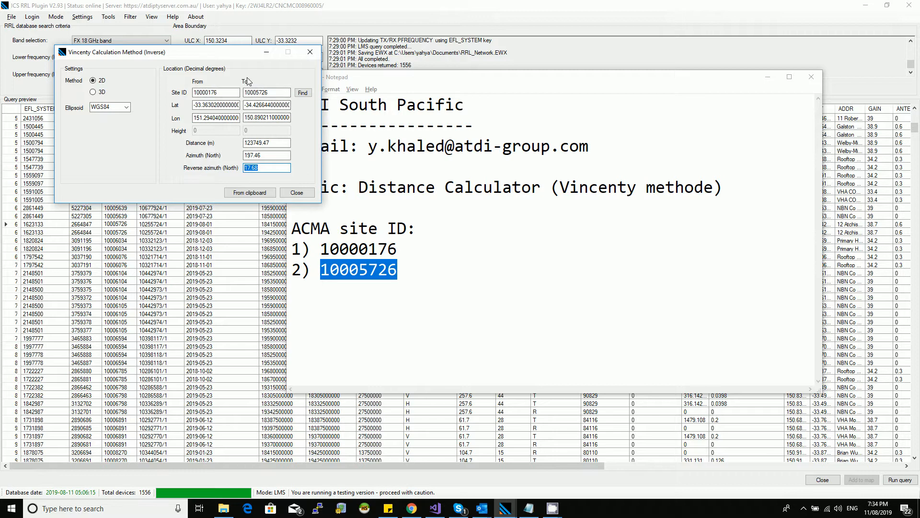
pyautogui.click(93, 92)
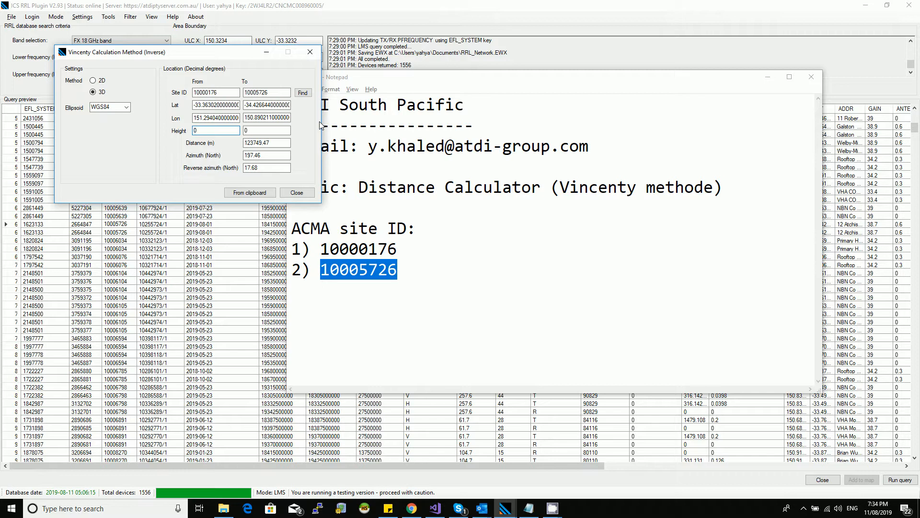
# Enter From height 45 and To height 30, giving a 3D distance of 123750.20 m.
pyautogui.click(216, 130)
pyautogui.write('45')
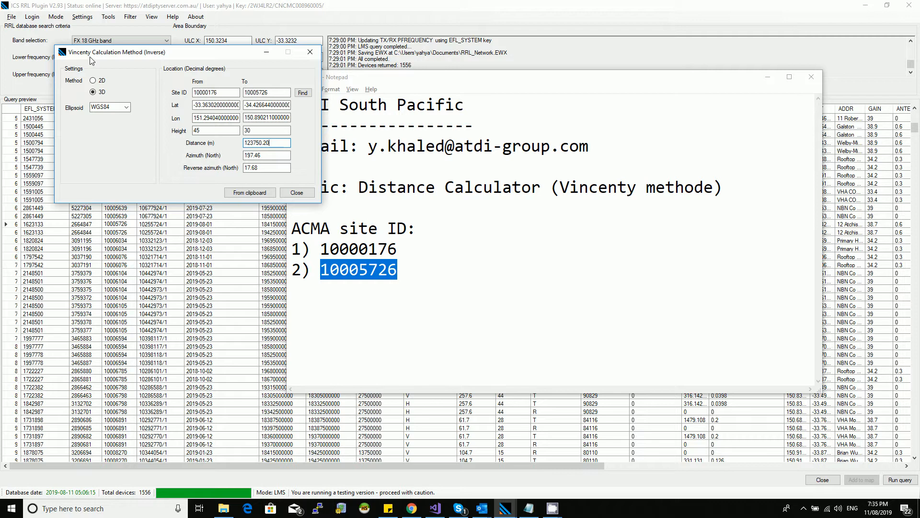
pyautogui.moveTo(88, 60)
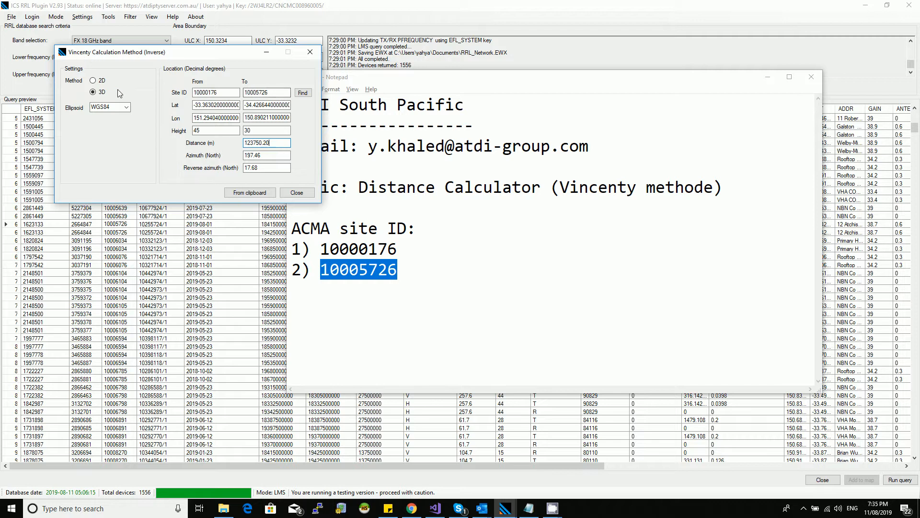
pyautogui.click(126, 106)
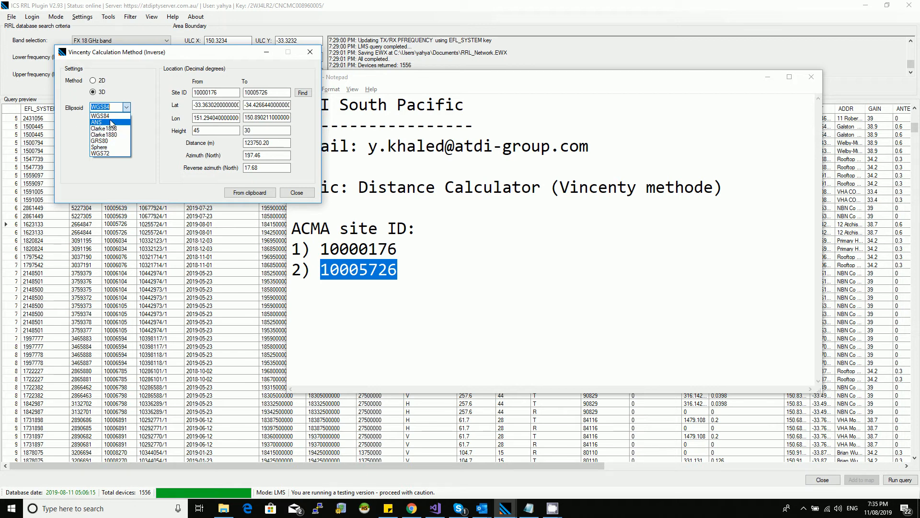
pyautogui.click(105, 114)
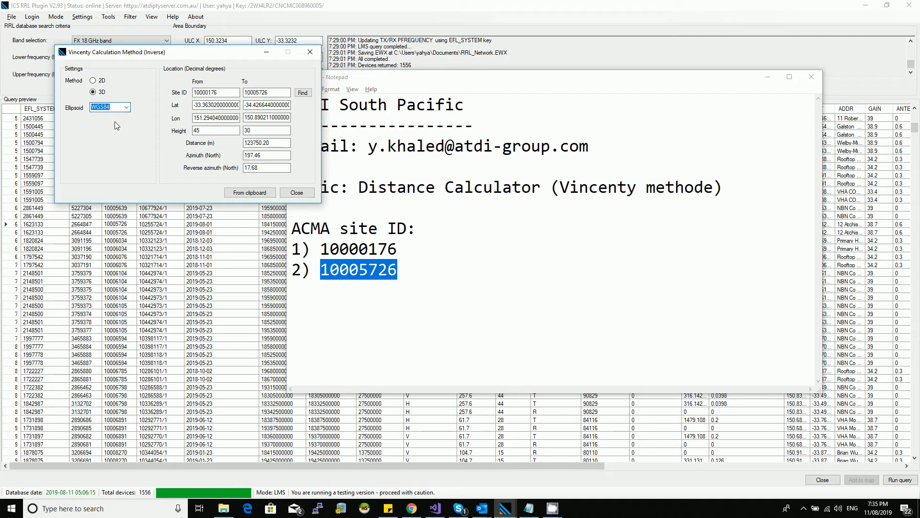